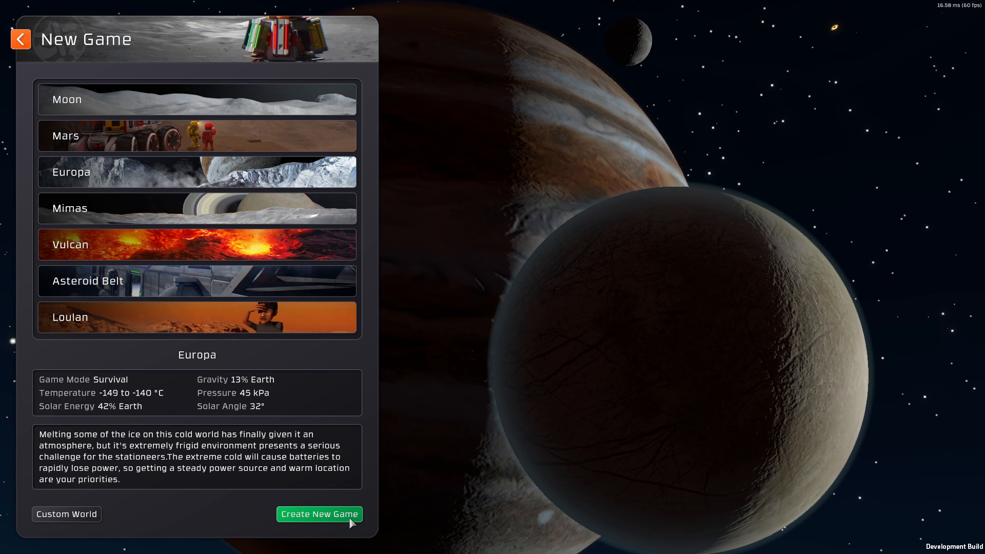
pyautogui.moveTo(377, 514)
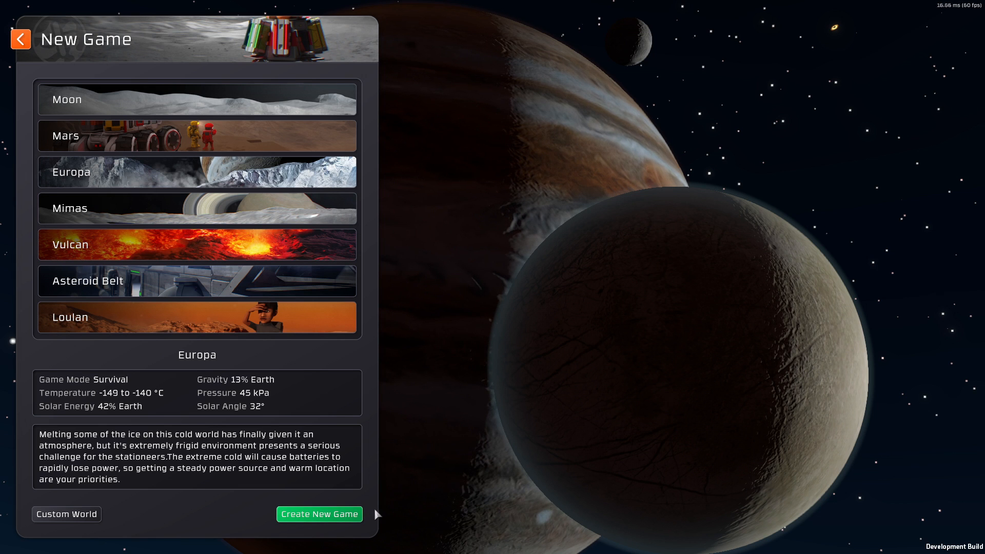
pyautogui.moveTo(432, 428)
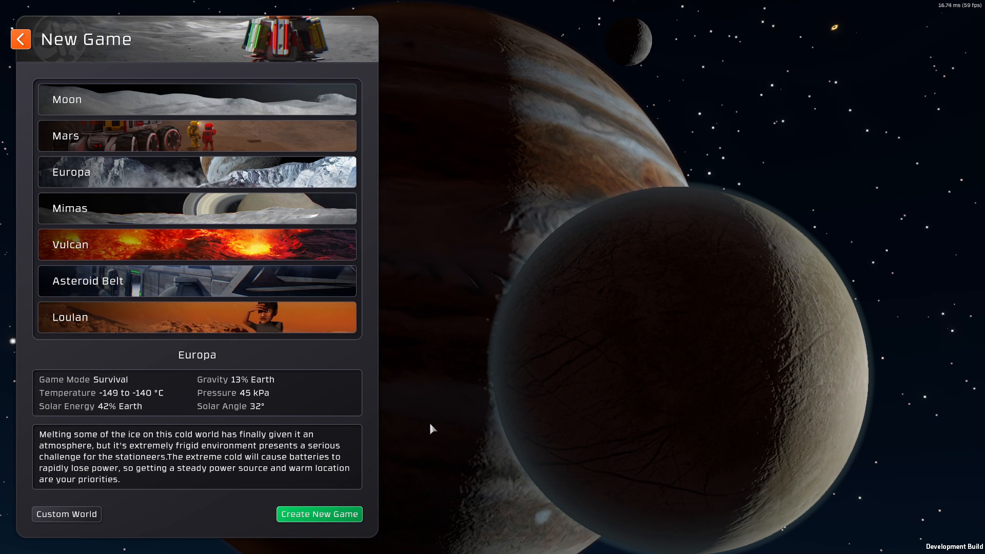
# Start the new Europa survival game beside the supply lander.
pyautogui.click(319, 514)
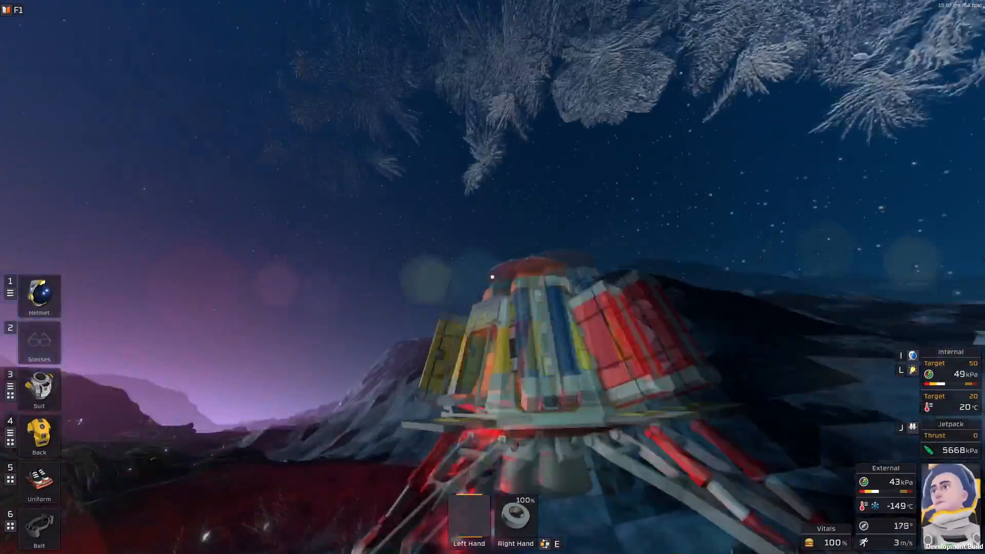
pyautogui.moveTo(493, 277)
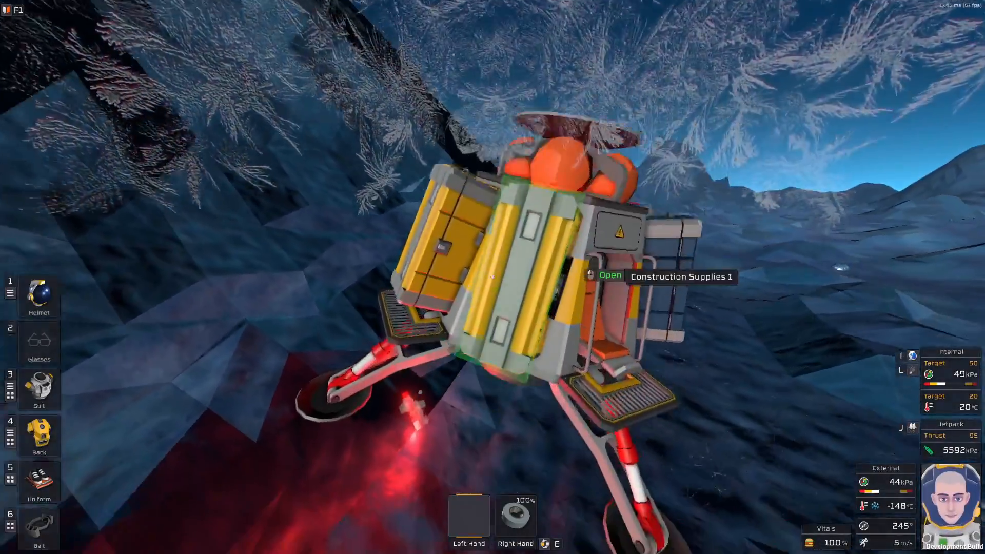
# Take Iron Sheets x50 and Kit (Door) x2 from Construction Supplies 1.
pyautogui.click(39, 436)
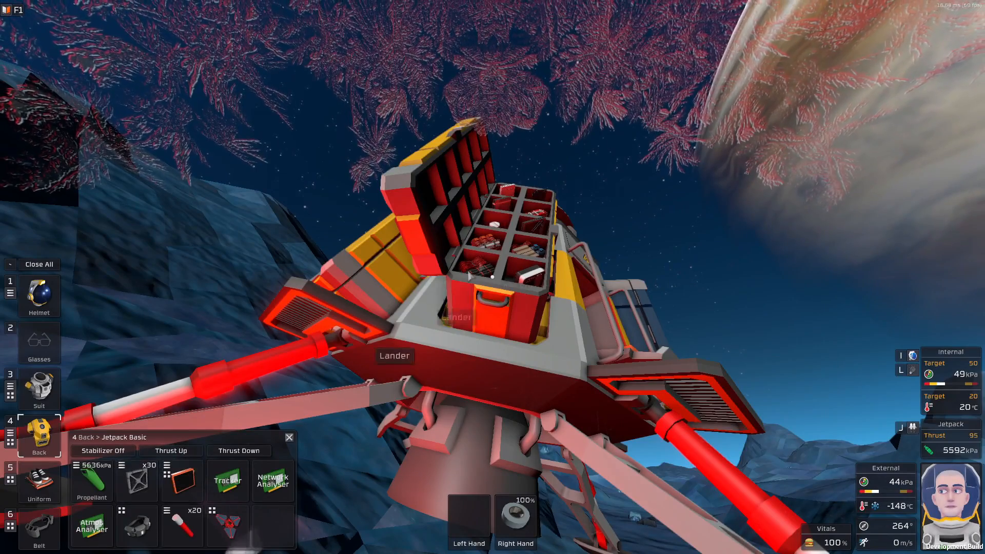
pyautogui.moveTo(506, 204)
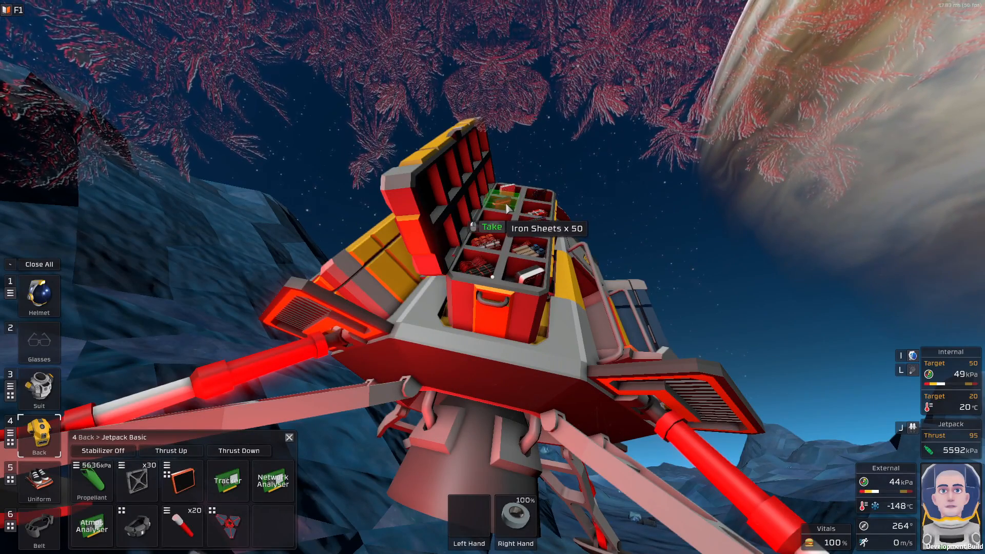
pyautogui.click(491, 226)
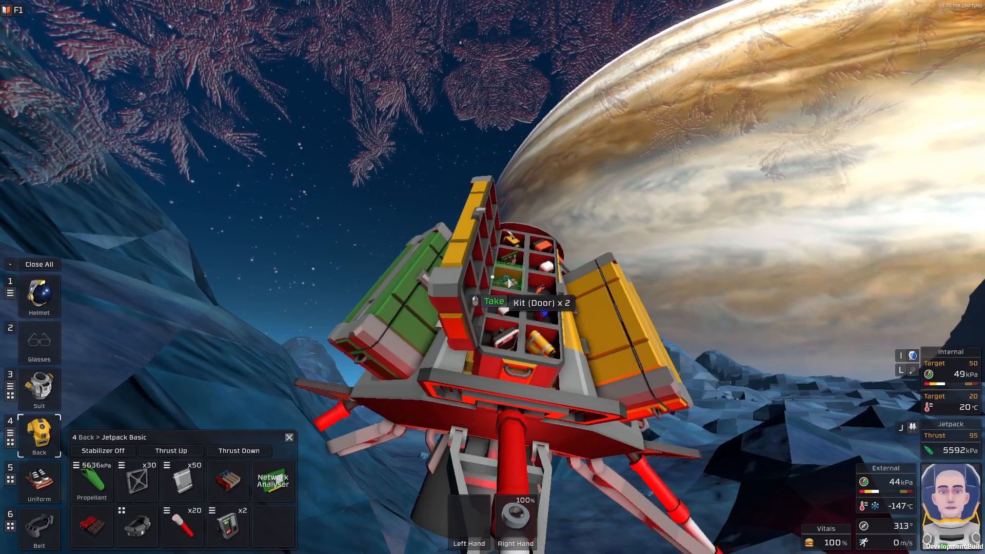
pyautogui.click(494, 302)
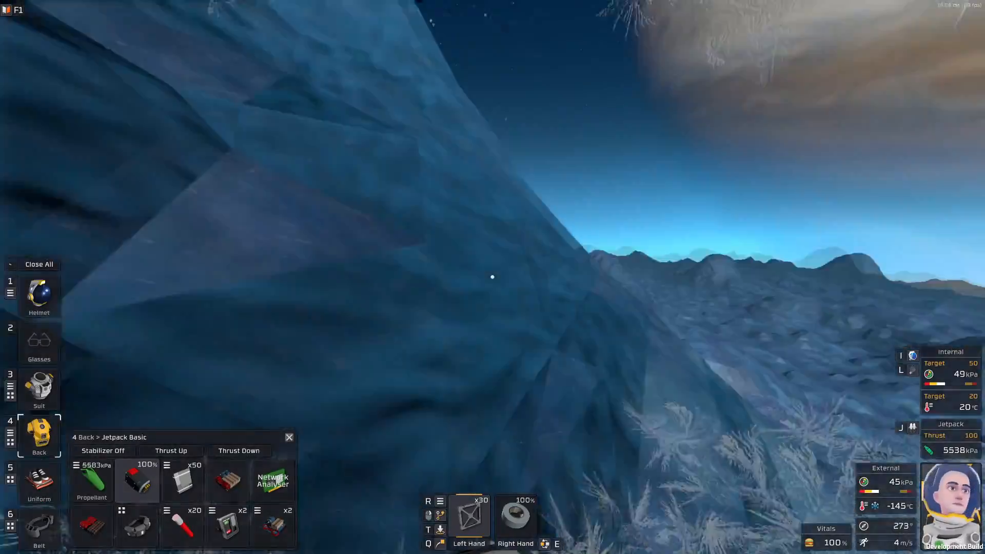
pyautogui.moveTo(492, 277)
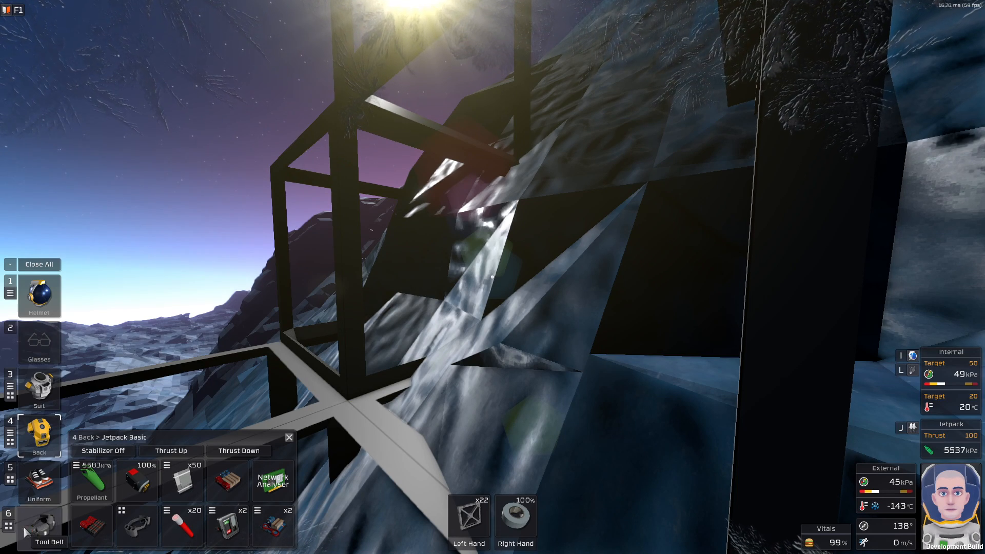
# Open the belt inventory to reach the mining drill.
pyautogui.click(39, 528)
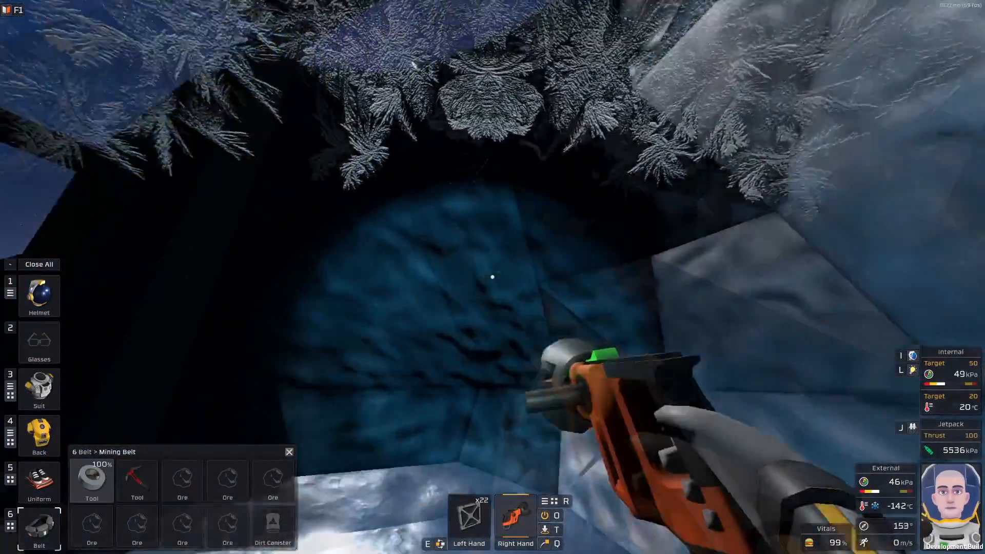
pyautogui.moveTo(493, 277)
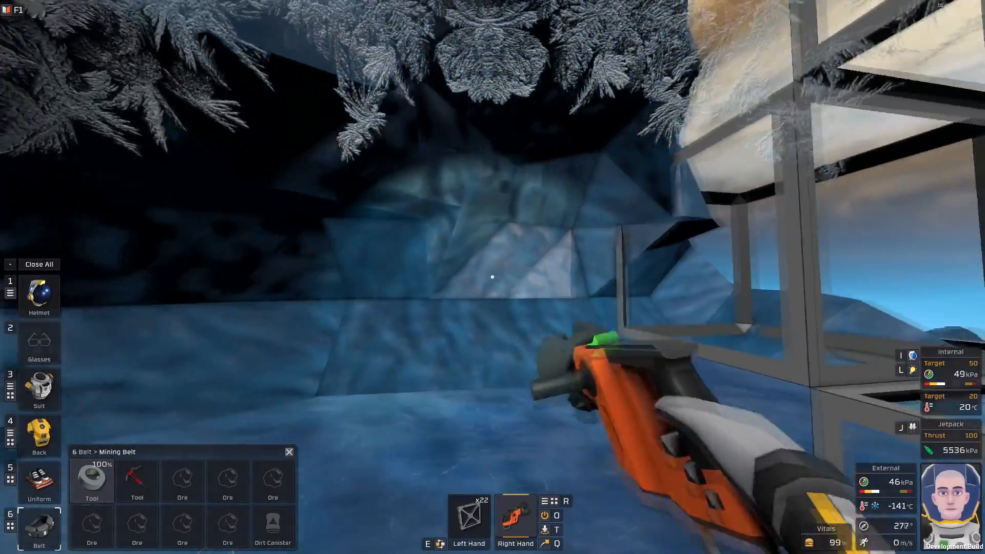
pyautogui.moveTo(492, 276)
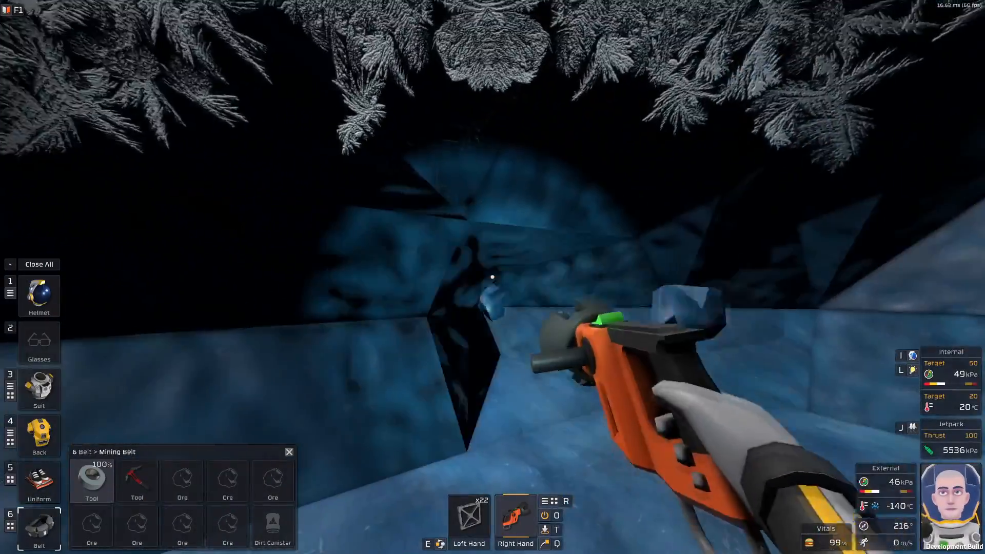
pyautogui.moveTo(493, 277)
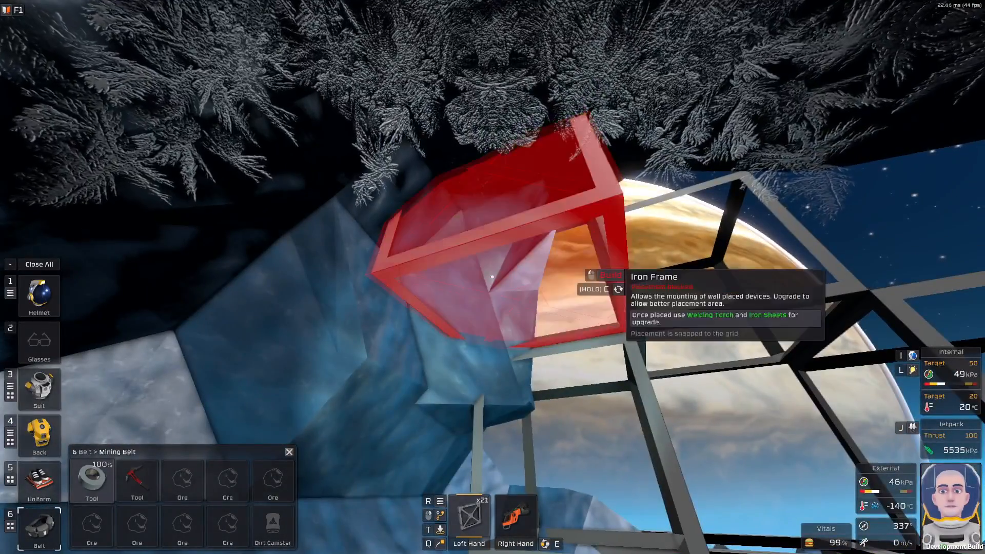
# Place another iron frame into the cave framework.
pyautogui.click(492, 276)
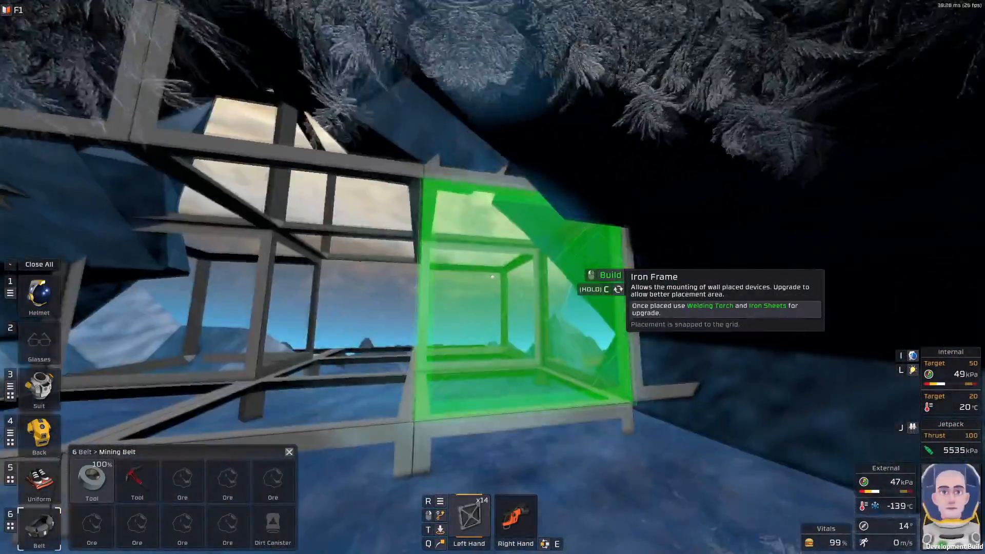
pyautogui.moveTo(493, 276)
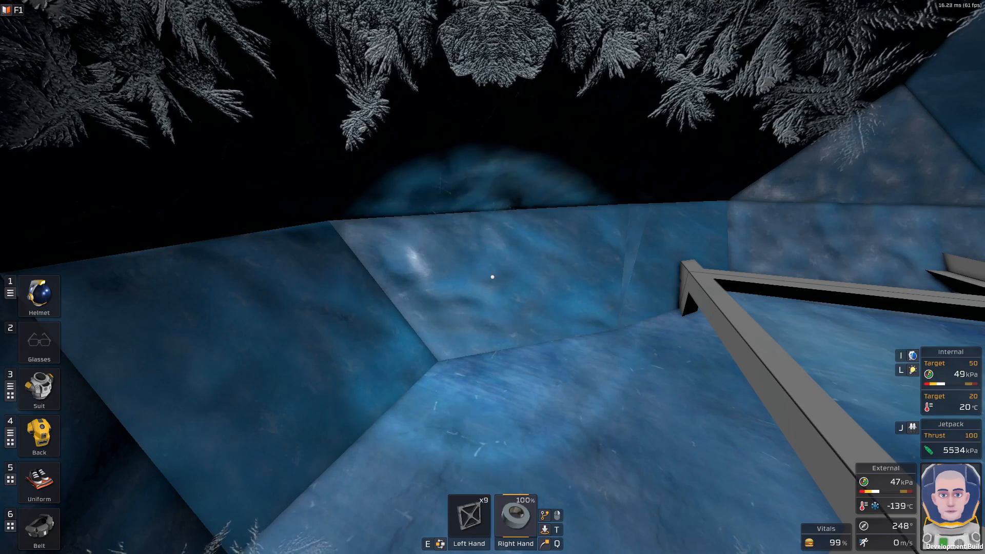
# Stow the frame kits and equip the Welding Torch from the tool belt.
pyautogui.click(39, 436)
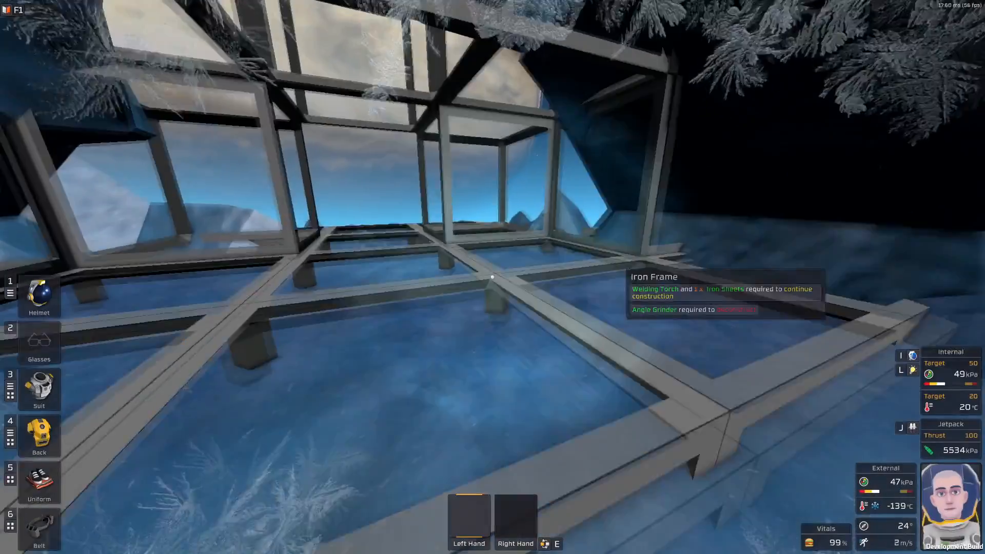
pyautogui.moveTo(492, 277)
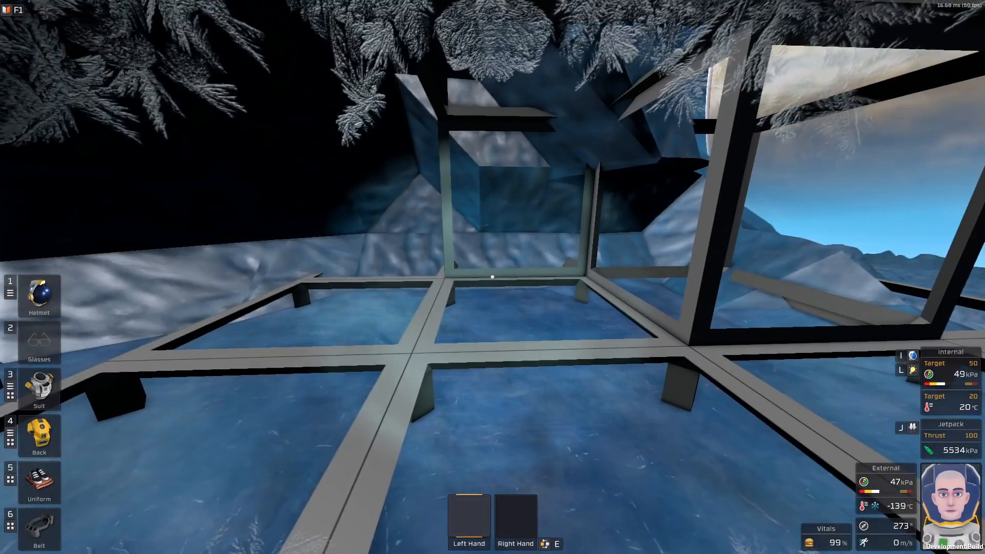
pyautogui.click(39, 524)
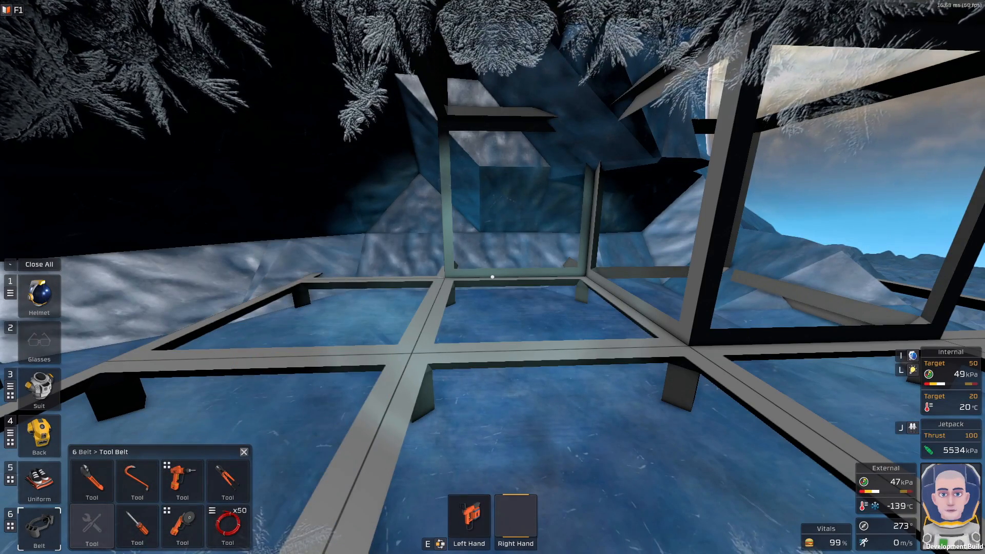
pyautogui.click(38, 436)
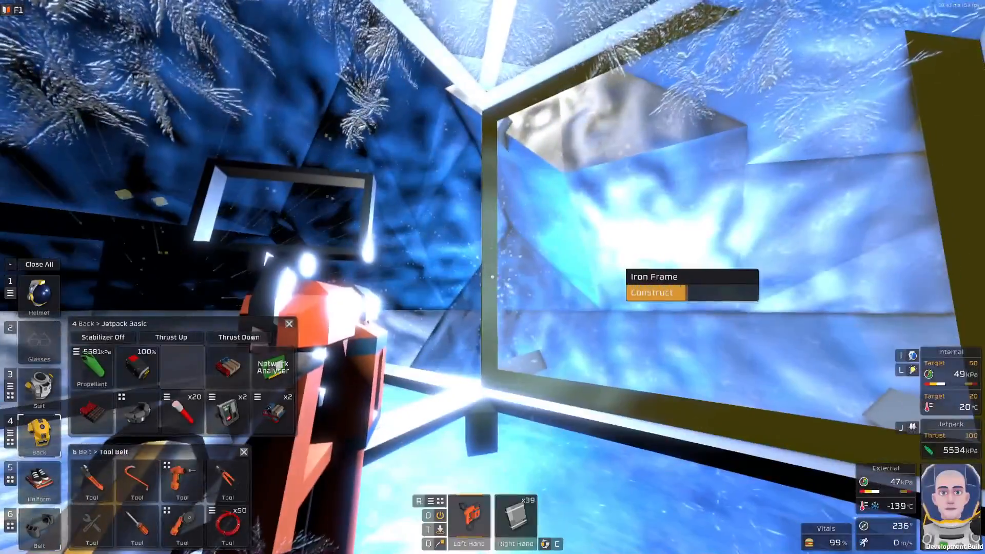
# Weld iron sheets onto four iron frames, including the corner frame.
pyautogui.click(655, 292)
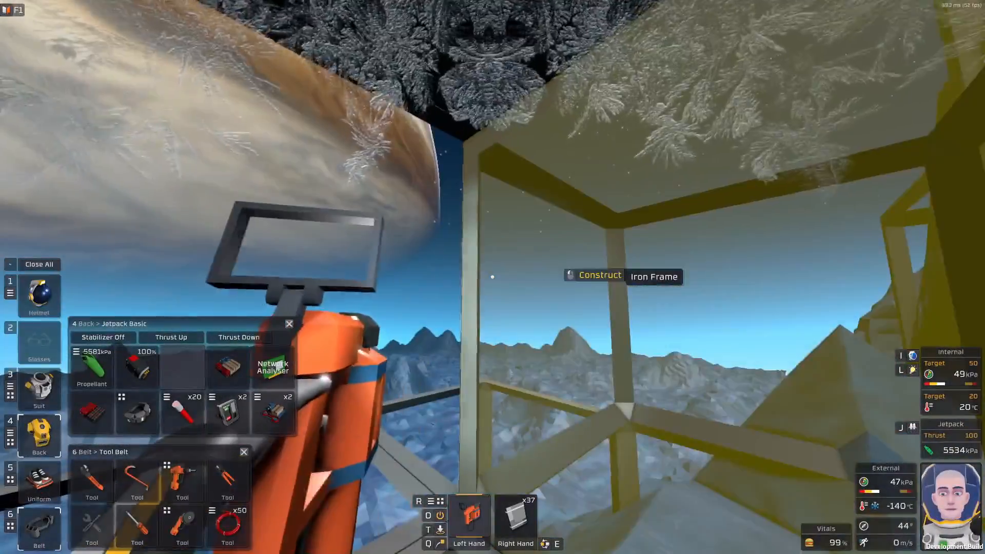
pyautogui.click(599, 275)
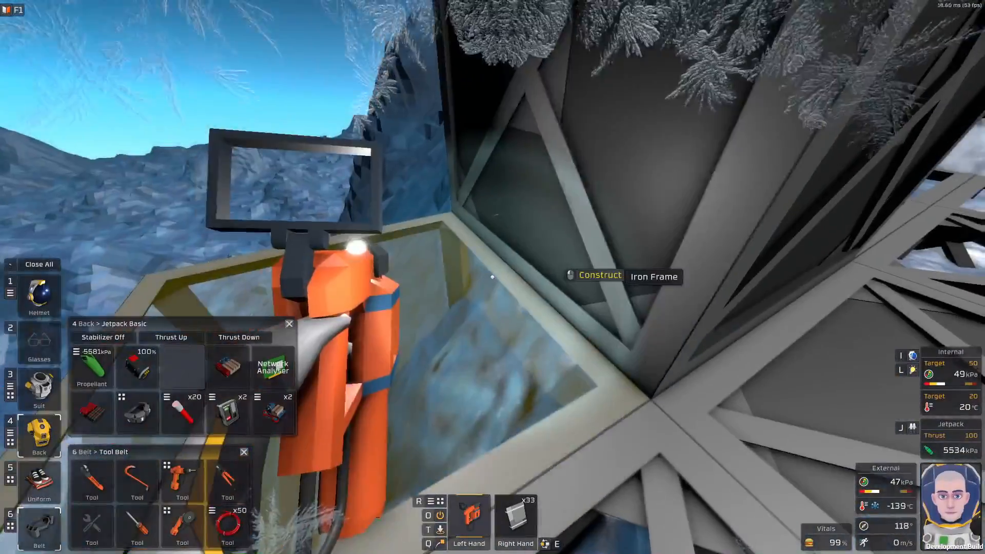
pyautogui.click(492, 277)
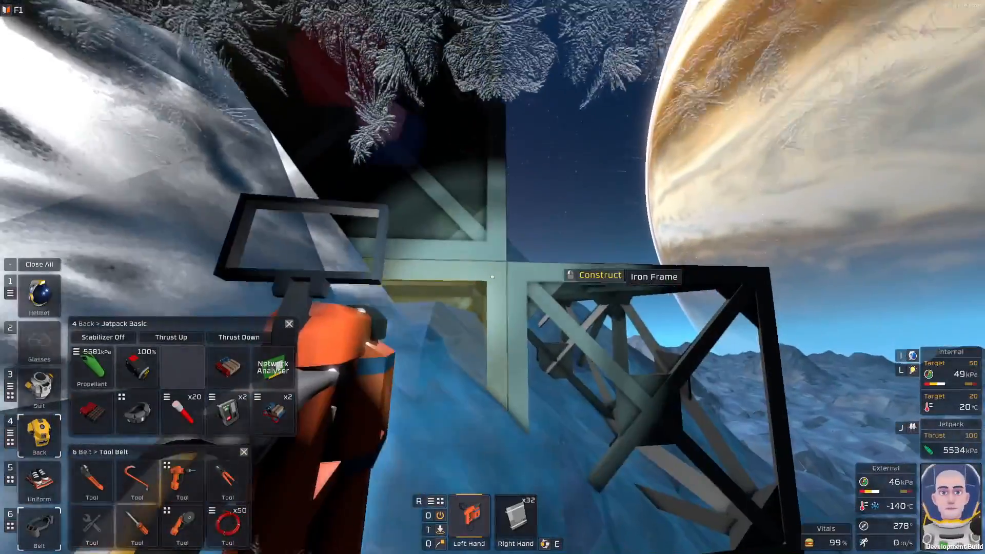
pyautogui.click(599, 275)
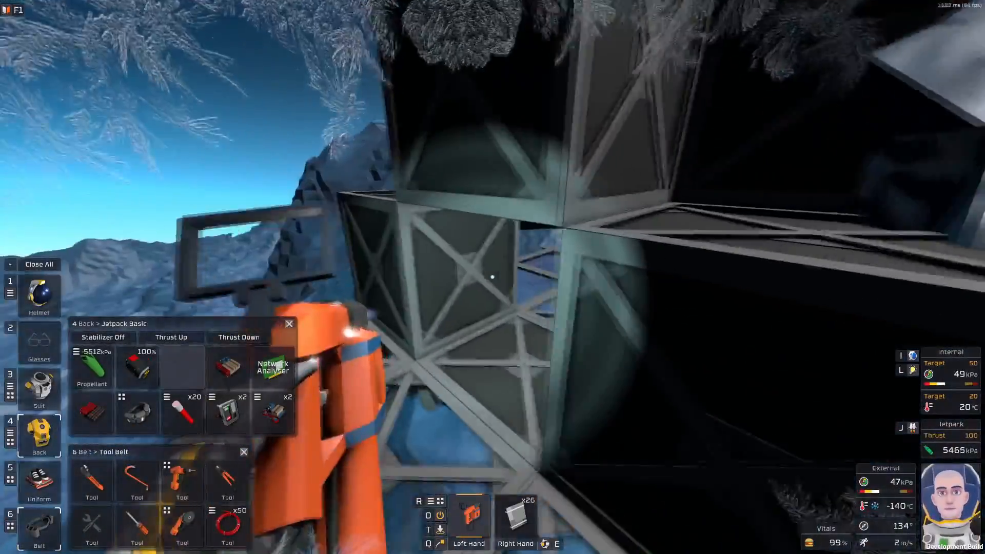
pyautogui.moveTo(492, 277)
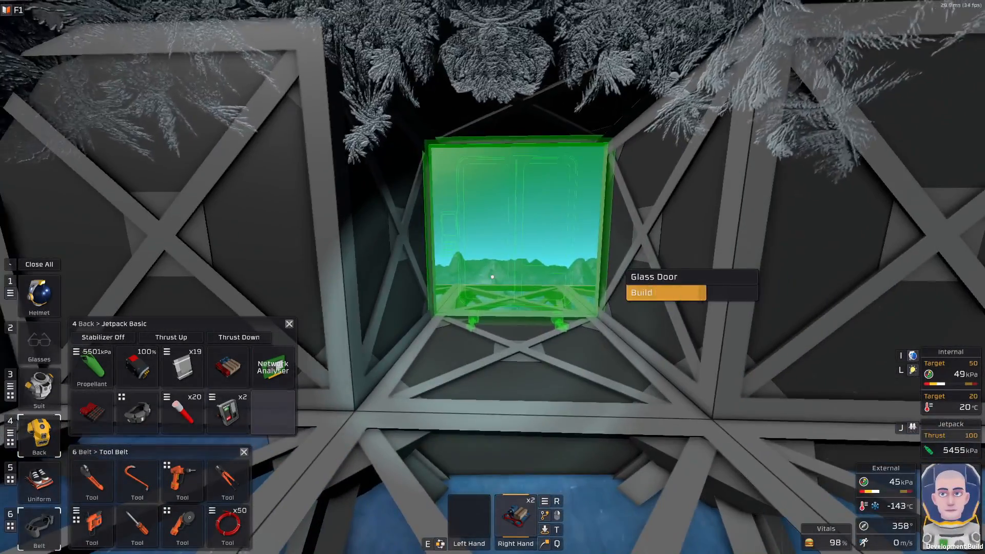
# Build the glass door kit into the wall frame opening.
pyautogui.click(641, 292)
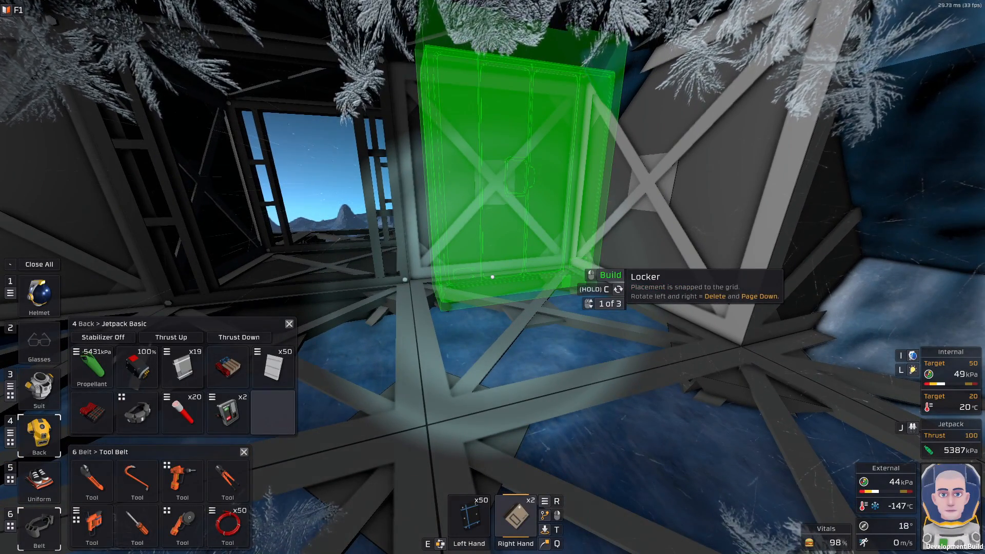
# Build the locker kit on the floor grid next to the window.
pyautogui.click(492, 182)
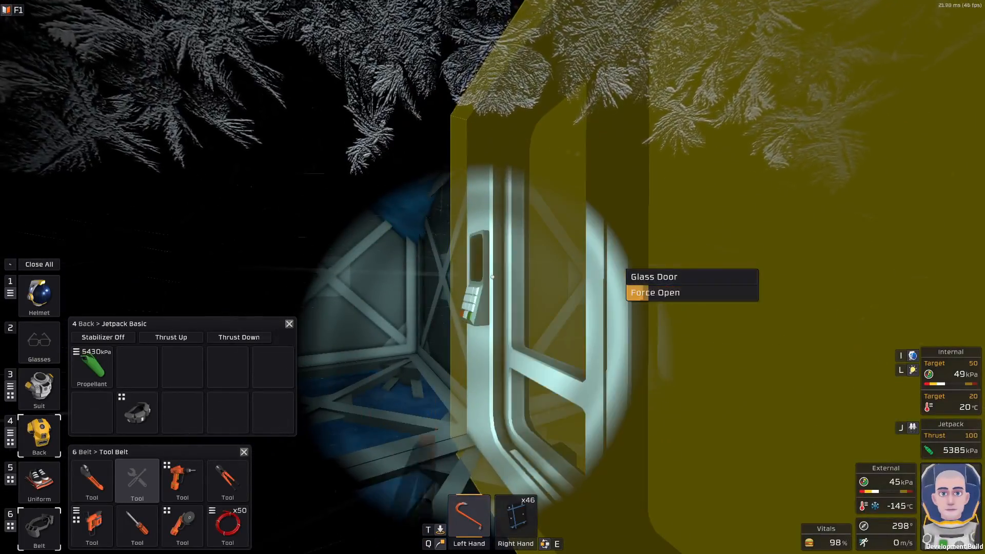
# Force Open the glass door with the crowbar.
pyautogui.click(655, 291)
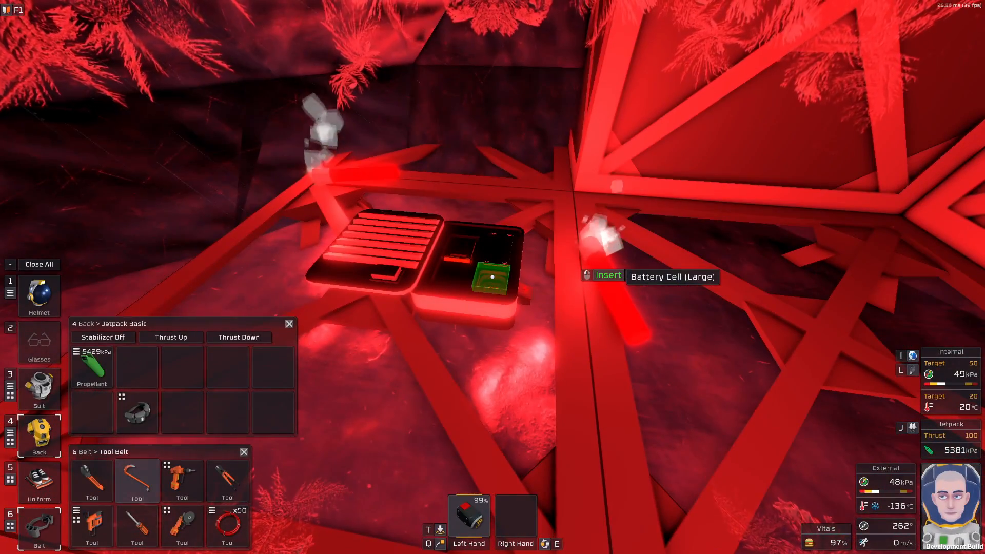
# Insert the Battery Cell (Large) into the station battery.
pyautogui.click(607, 275)
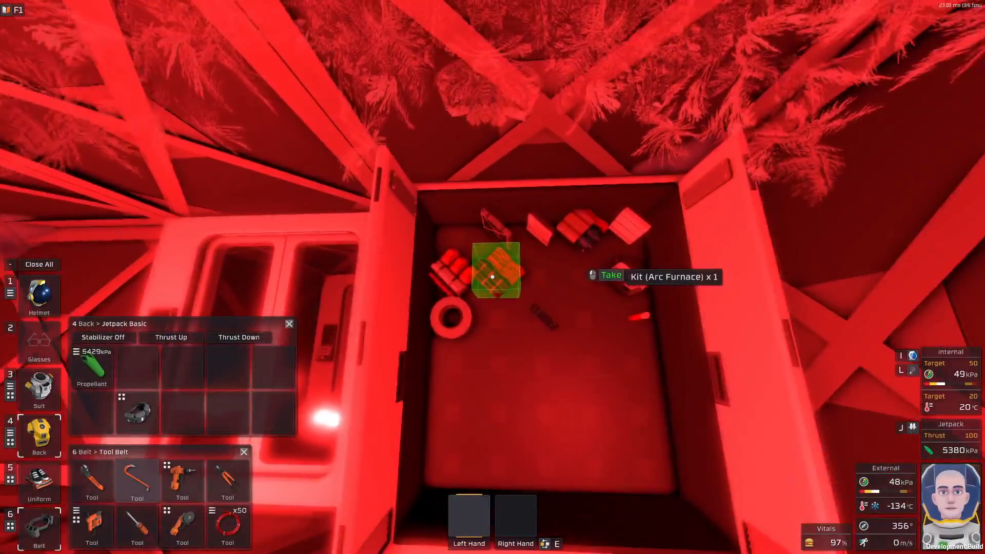
# Take the Arc Furnace kit and Iron Frames out of the open locker.
pyautogui.click(493, 277)
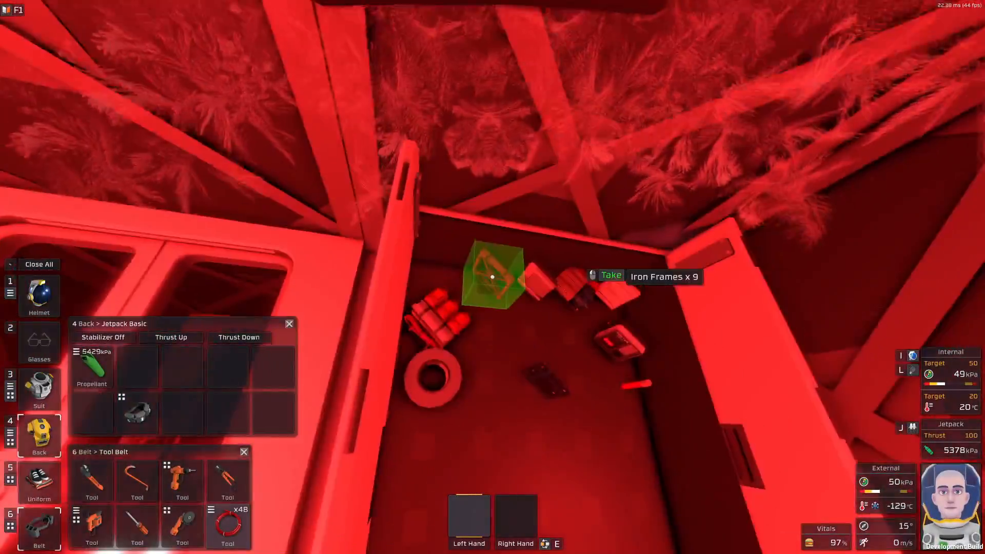
pyautogui.click(610, 275)
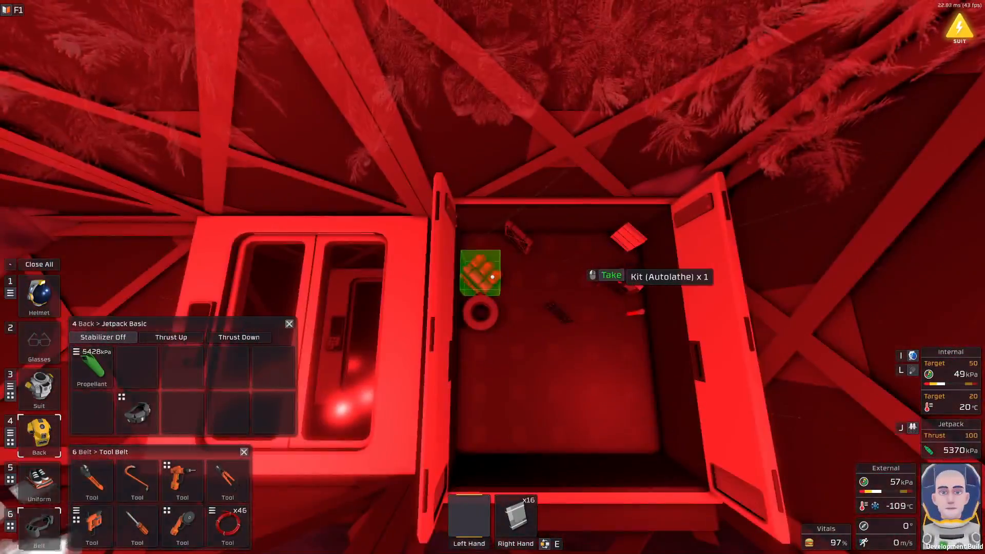
# Take the Autolathe kit from the locker and place the Autolathe inside the base.
pyautogui.click(609, 275)
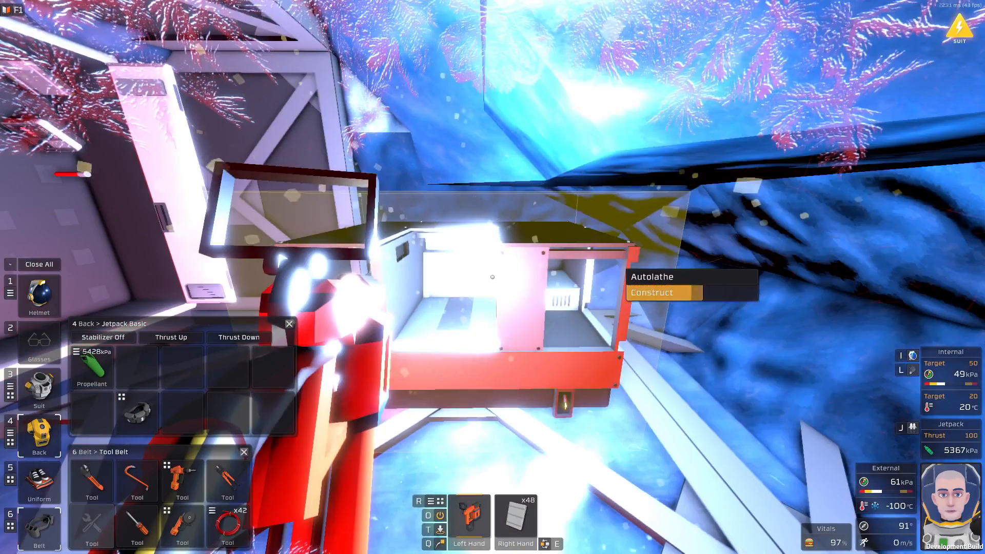
pyautogui.click(651, 293)
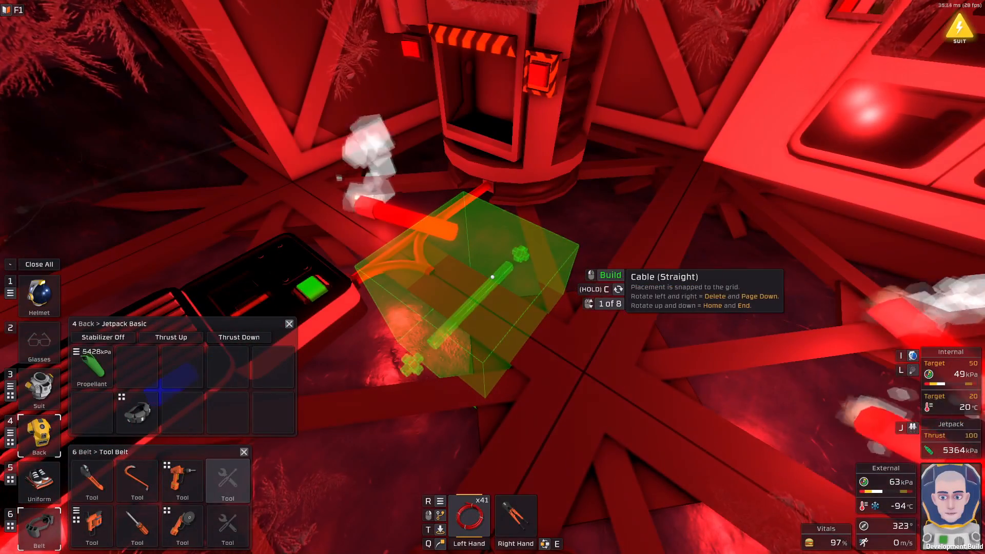
# Lay a straight cable segment toward the autolathe and switch to a corner piece.
pyautogui.click(492, 277)
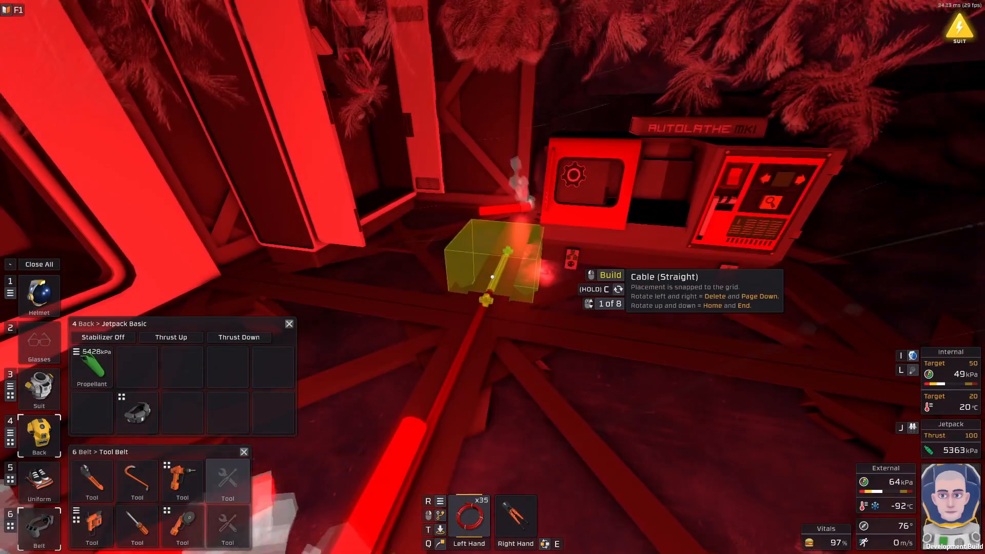
pyautogui.press('pagedown')
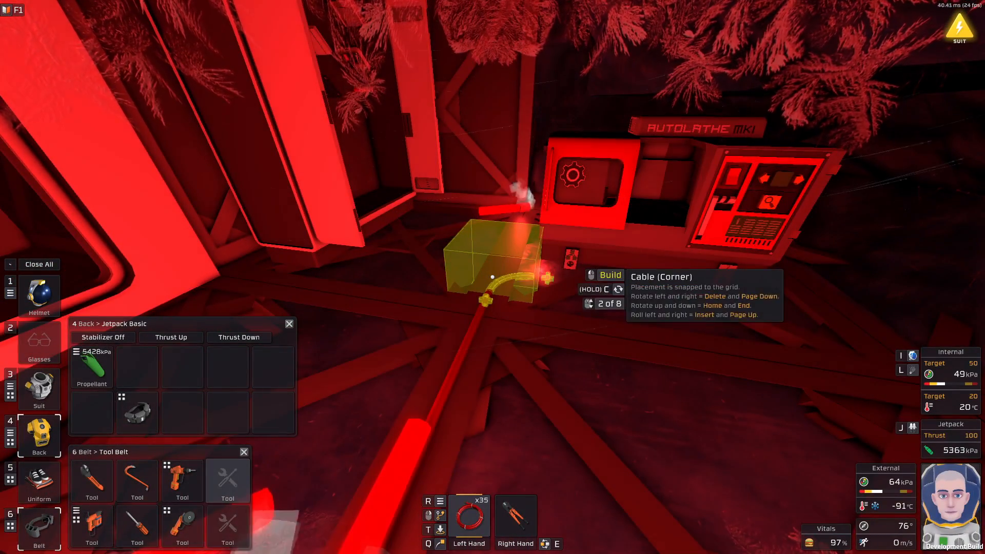